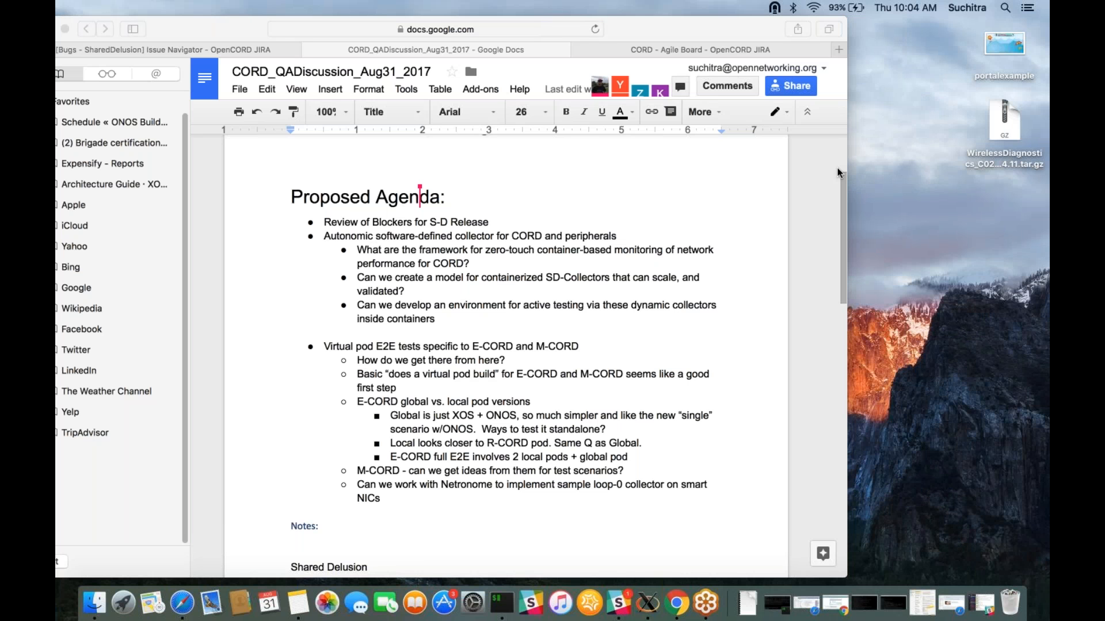
{"action": "mouse_move", "coordinate": [450, 111]}
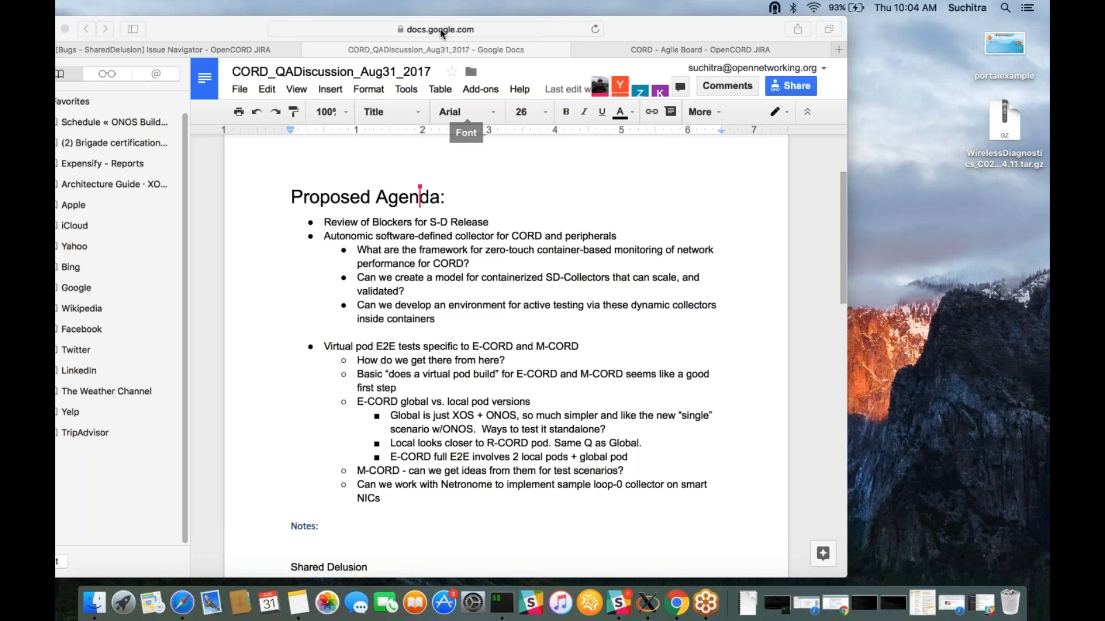
{"action": "mouse_move", "coordinate": [667, 45]}
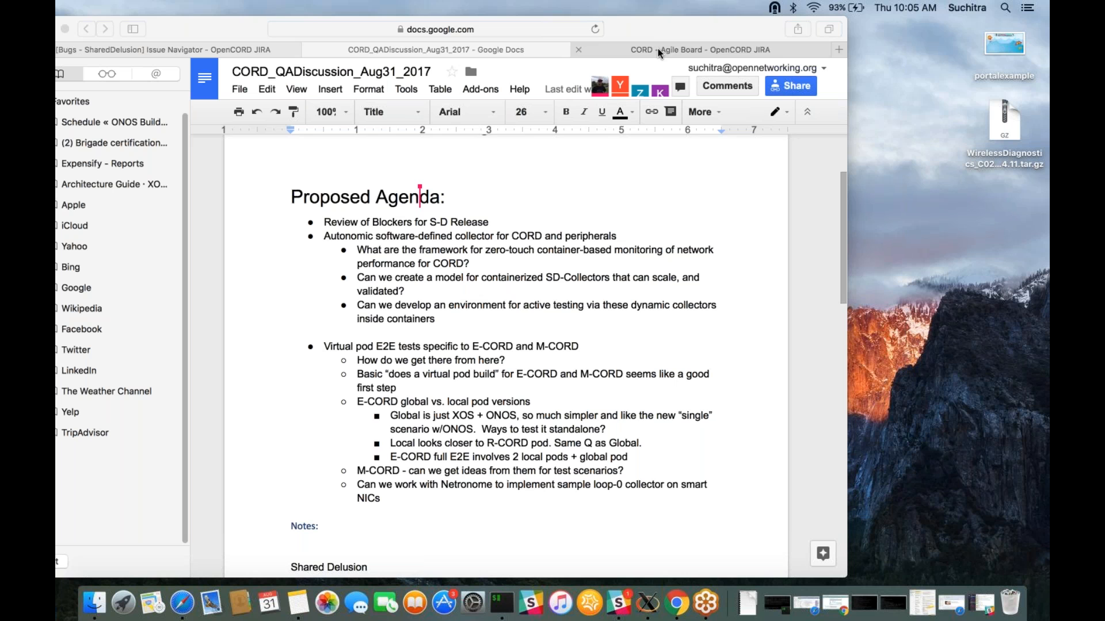
{"action": "left_click", "coordinate": [700, 49]}
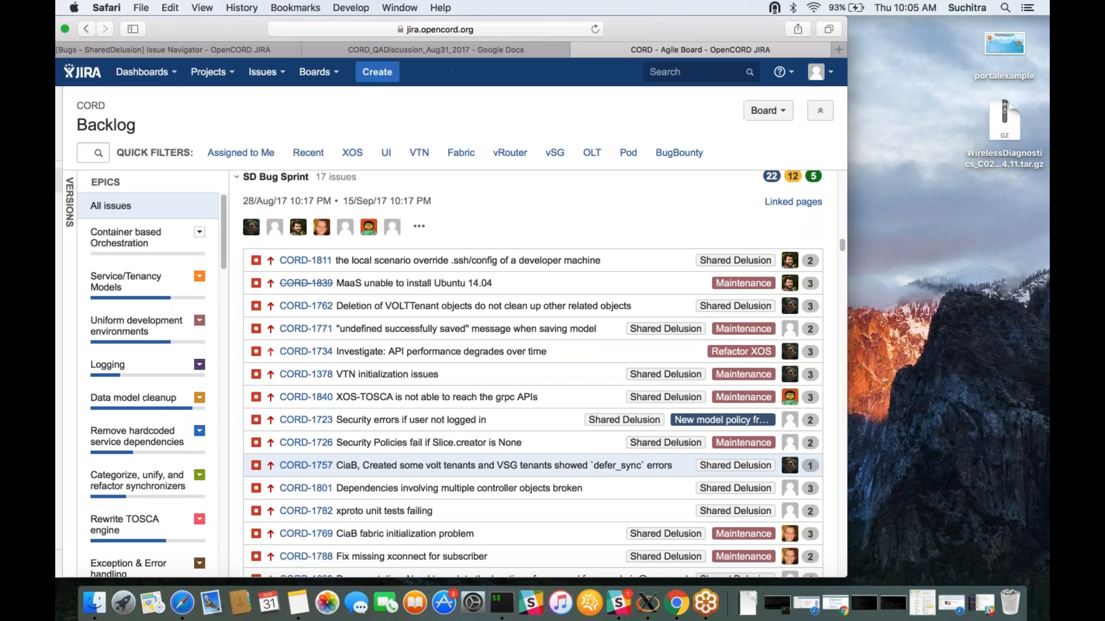
{"action": "mouse_move", "coordinate": [505, 442]}
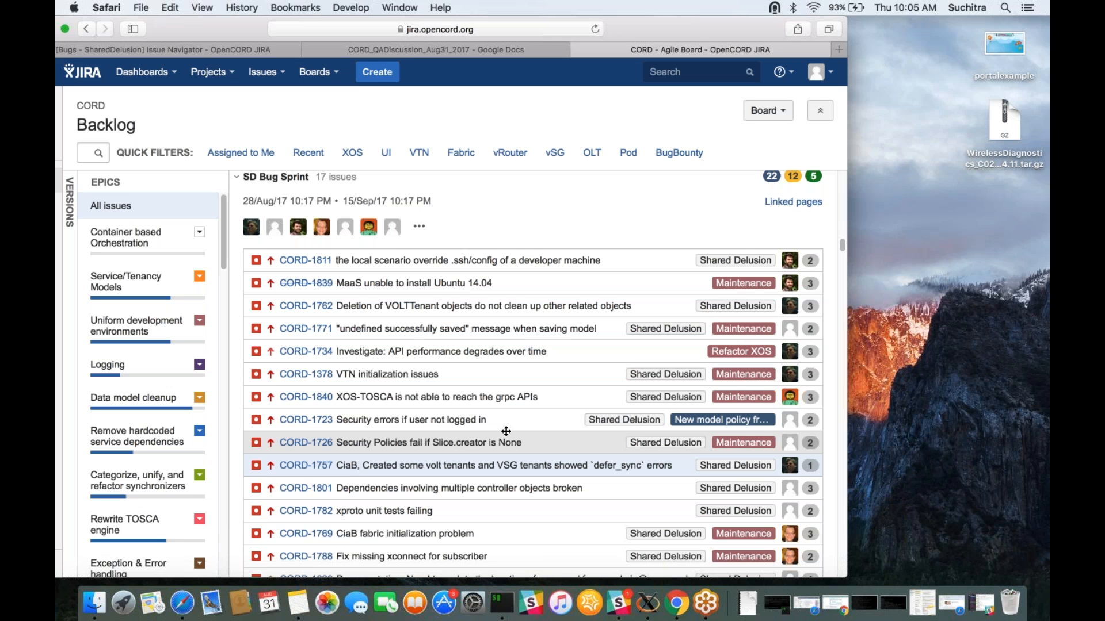
{"action": "mouse_move", "coordinate": [518, 220]}
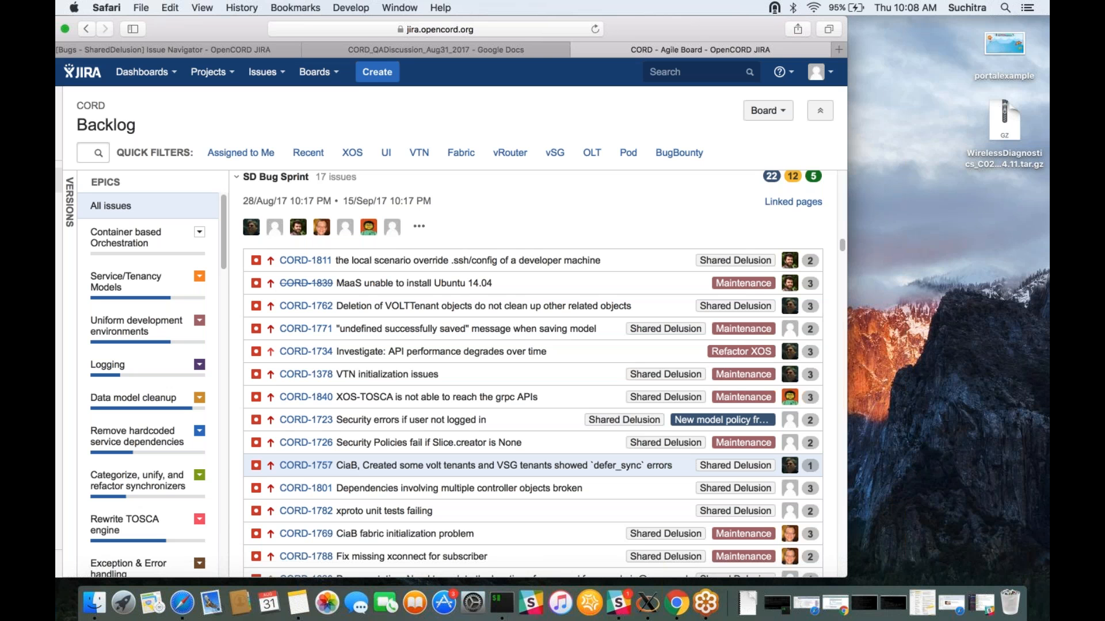
{"action": "mouse_move", "coordinate": [483, 114]}
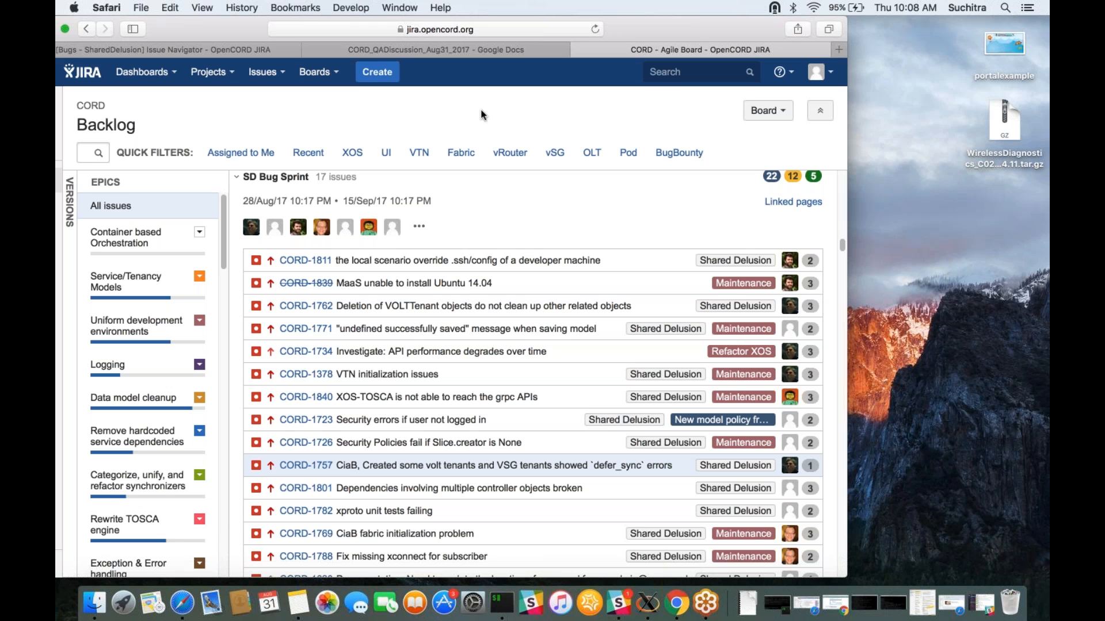
{"action": "mouse_move", "coordinate": [524, 210]}
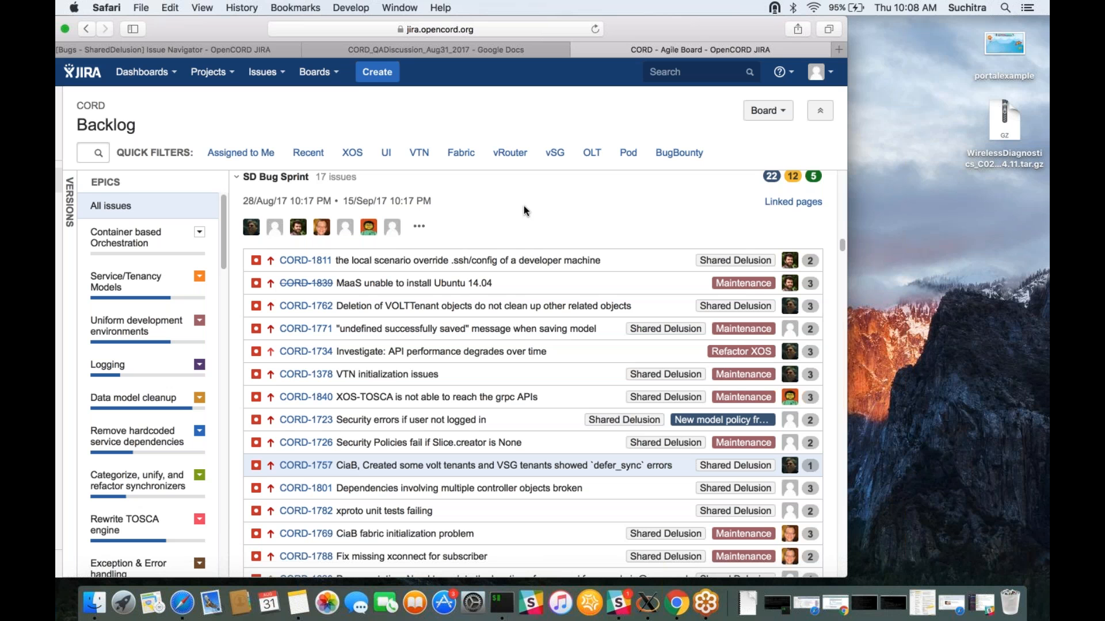
{"action": "mouse_move", "coordinate": [436, 194]}
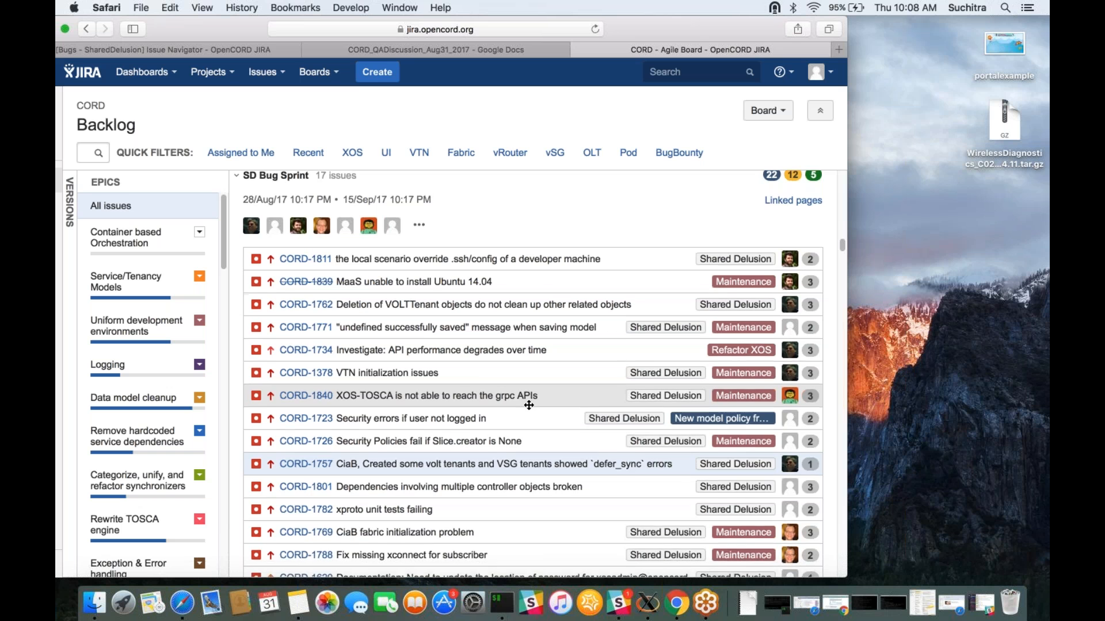
{"action": "scroll", "scroll_direction": "down", "scroll_amount": 3}
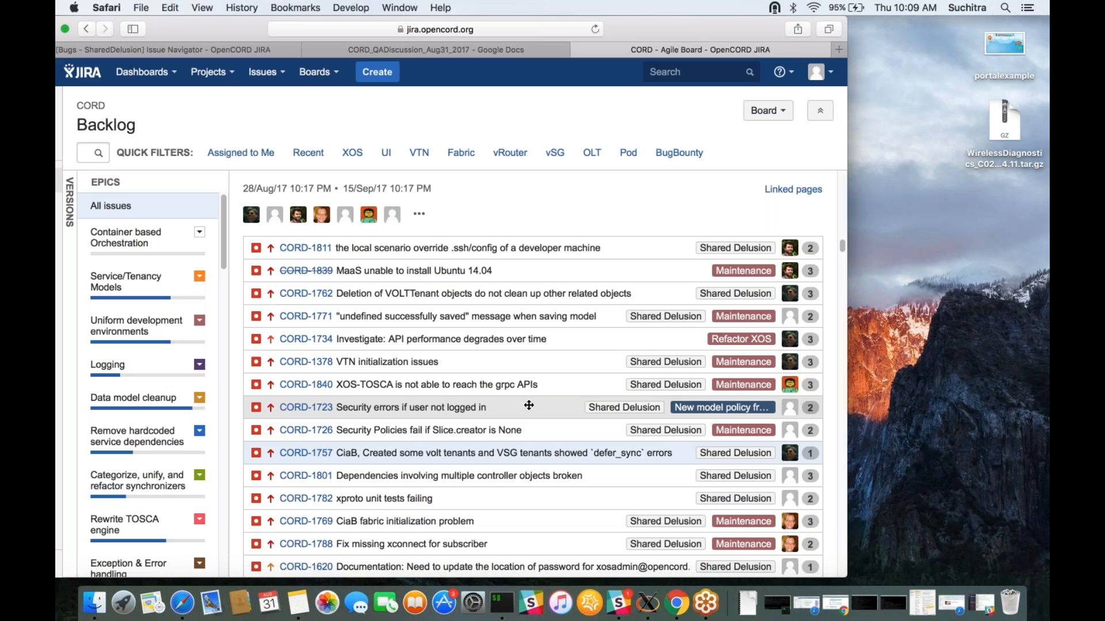
{"action": "mouse_move", "coordinate": [471, 351]}
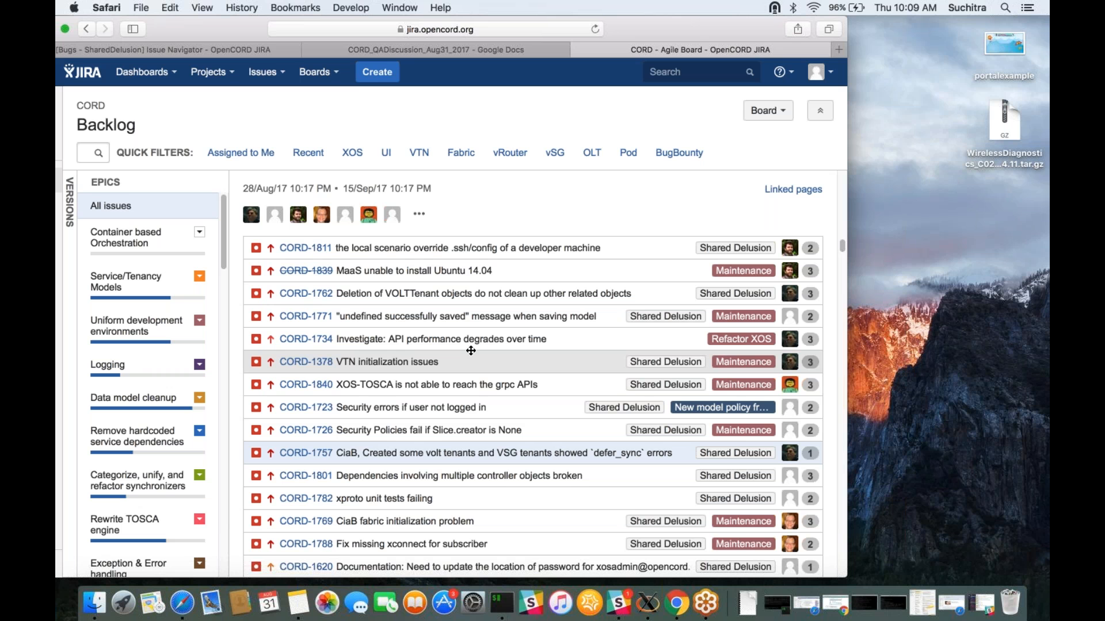
{"action": "scroll", "scroll_direction": "down", "scroll_amount": 3}
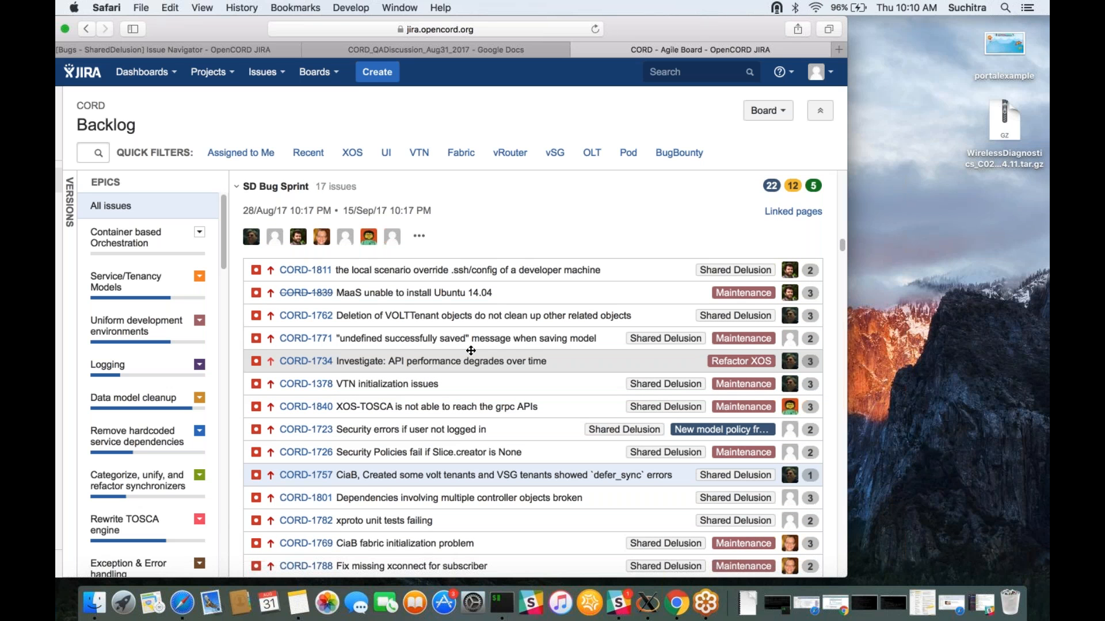
{"action": "scroll", "scroll_direction": "down", "scroll_amount": 3}
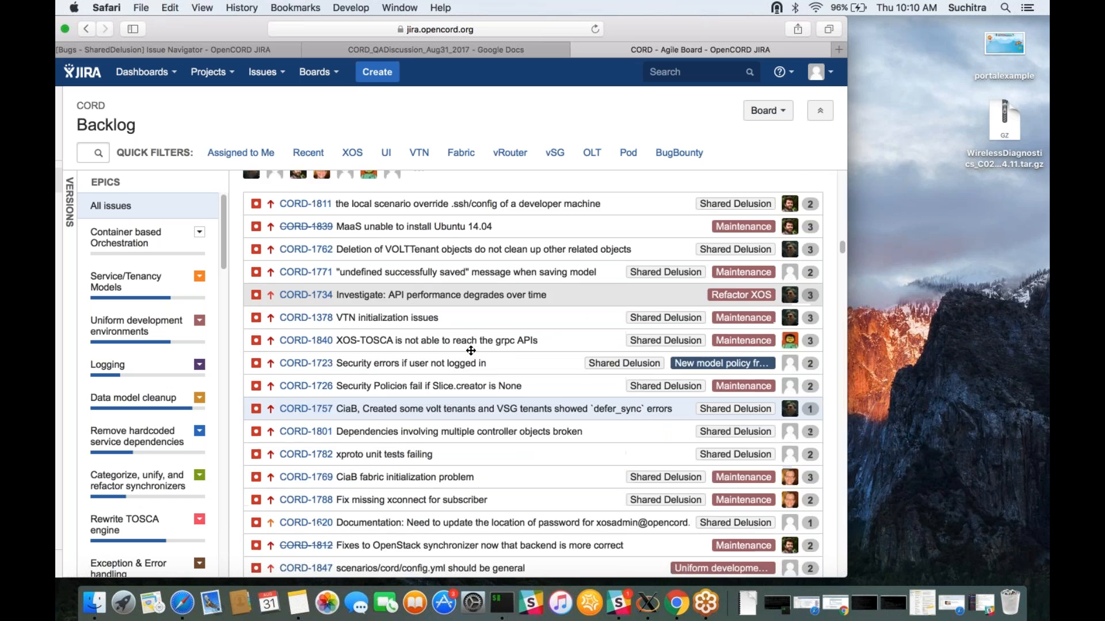
{"action": "scroll", "scroll_direction": "down", "scroll_amount": 3}
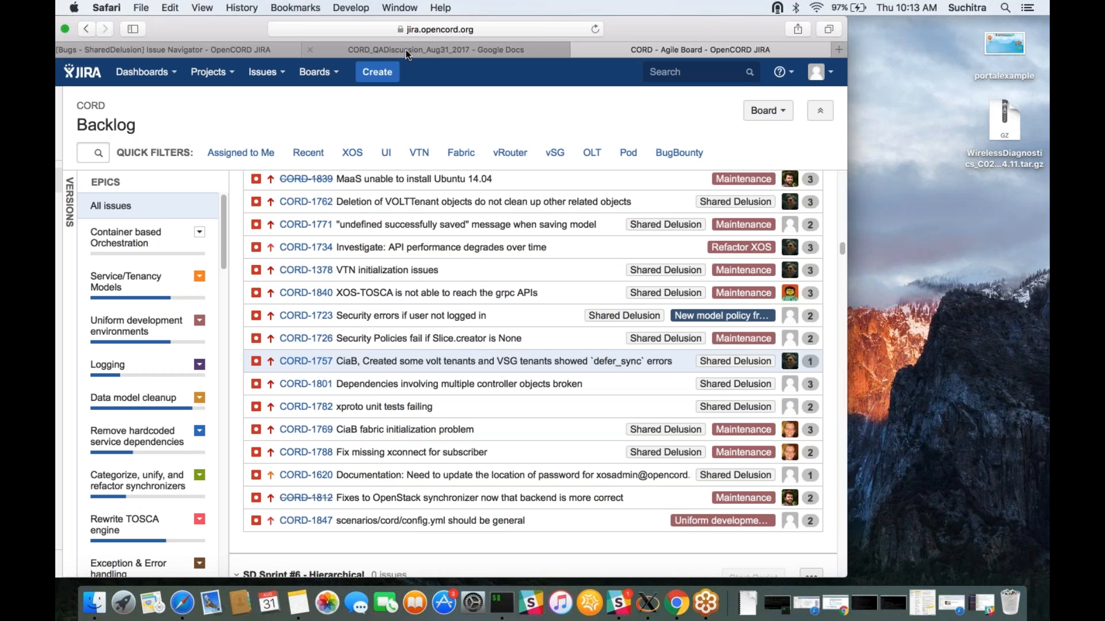
{"action": "left_click", "coordinate": [435, 50]}
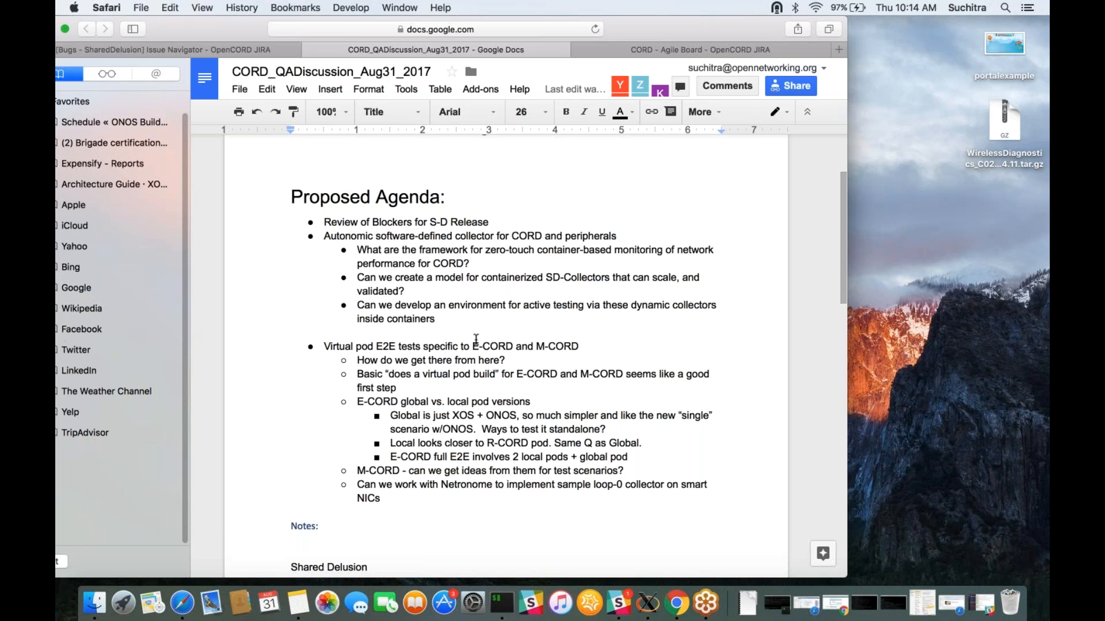
{"action": "scroll", "scroll_direction": "down", "scroll_amount": 3}
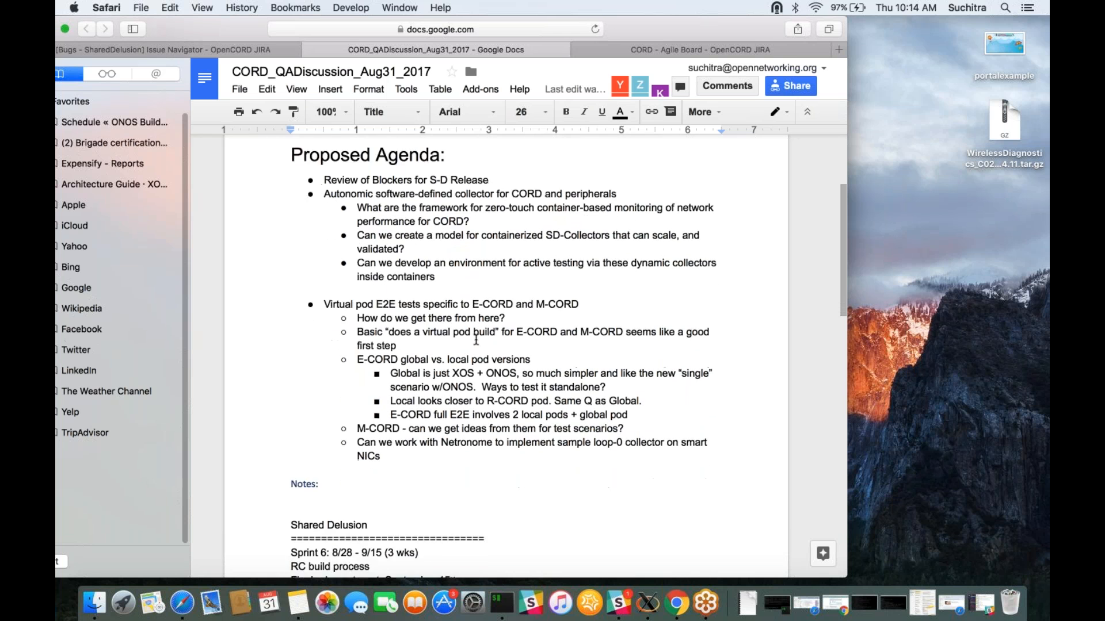
{"action": "scroll", "scroll_direction": "down", "scroll_amount": 3}
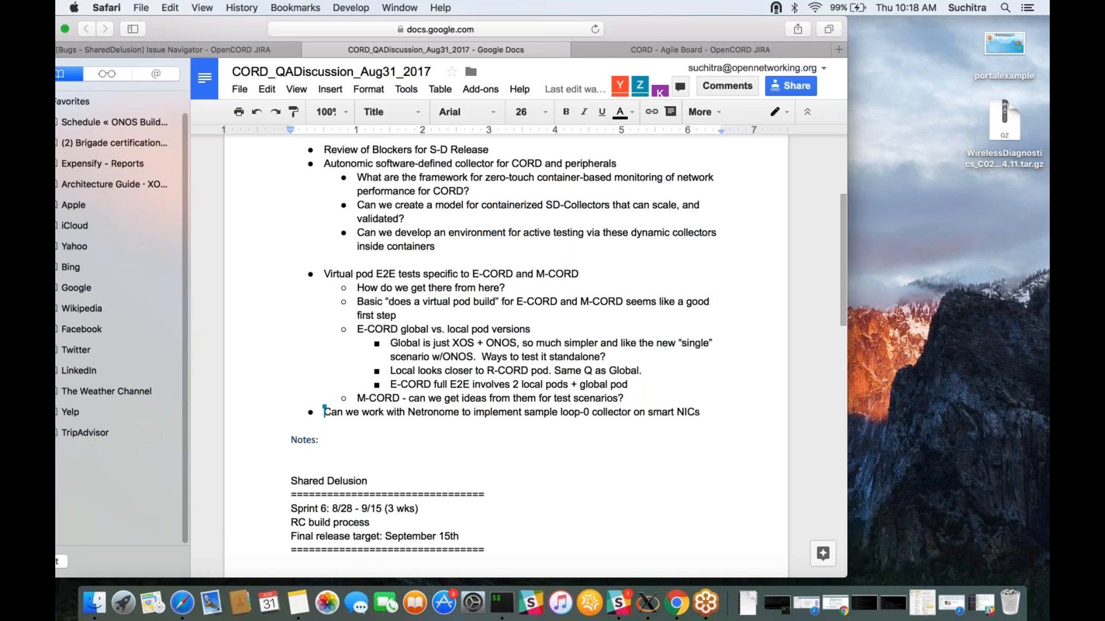
{"action": "mouse_move", "coordinate": [467, 391]}
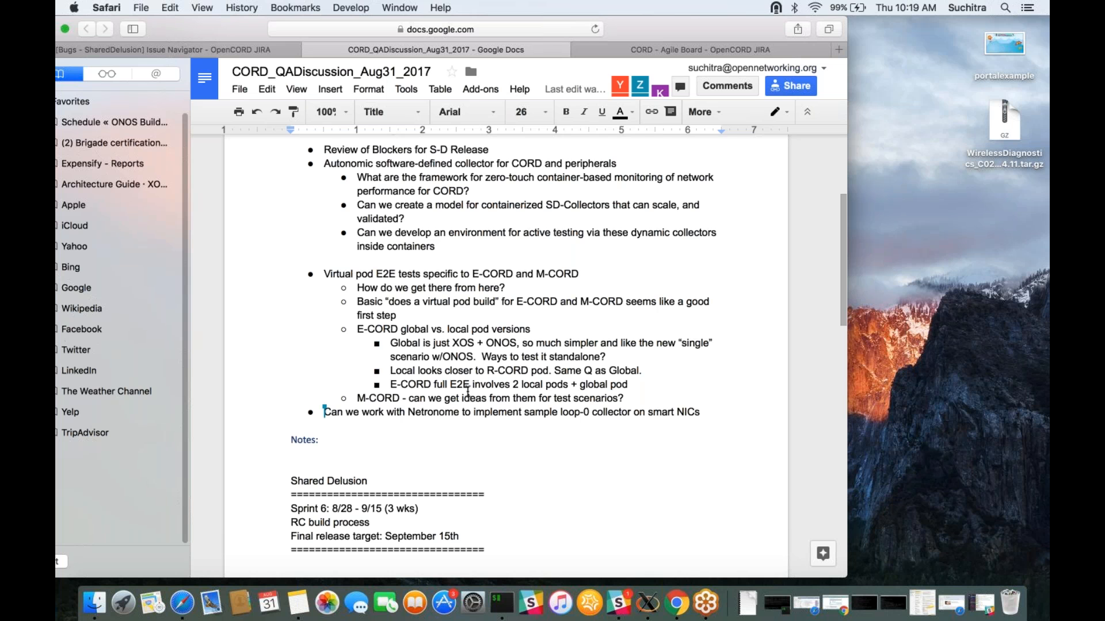
{"action": "scroll", "scroll_direction": "down", "scroll_amount": 3}
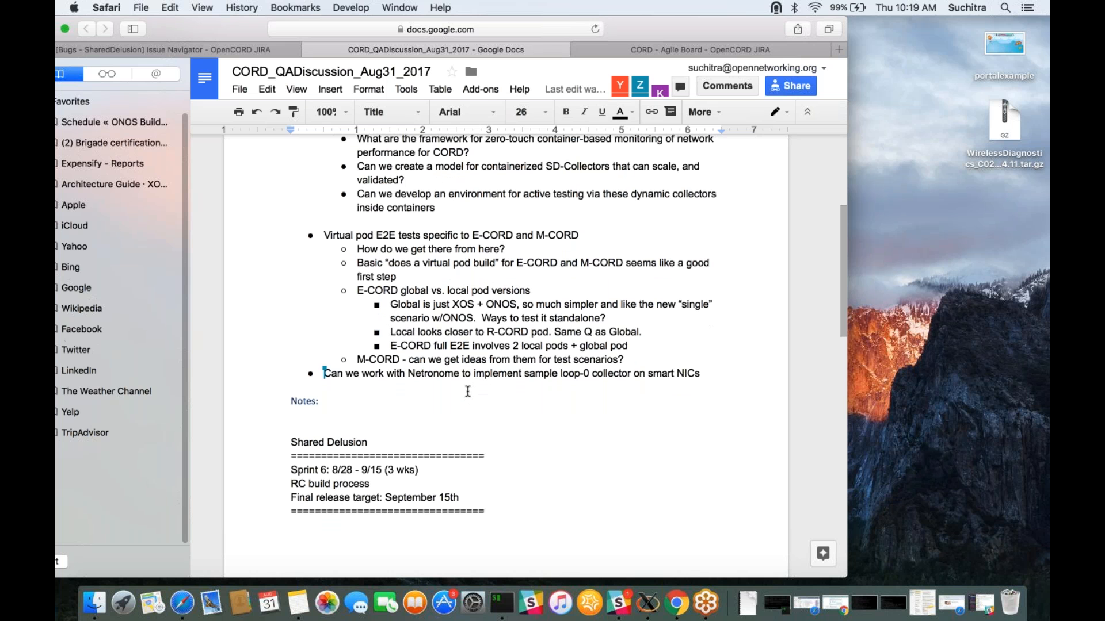
{"action": "scroll", "scroll_direction": "down", "scroll_amount": 3}
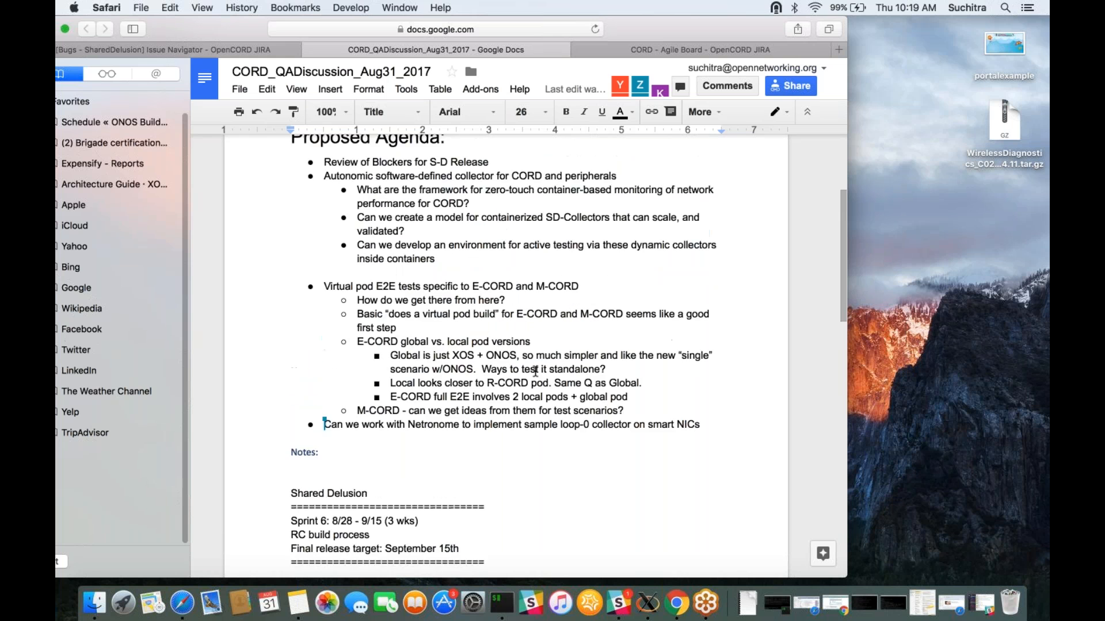
{"action": "scroll", "scroll_direction": "down", "scroll_amount": 3}
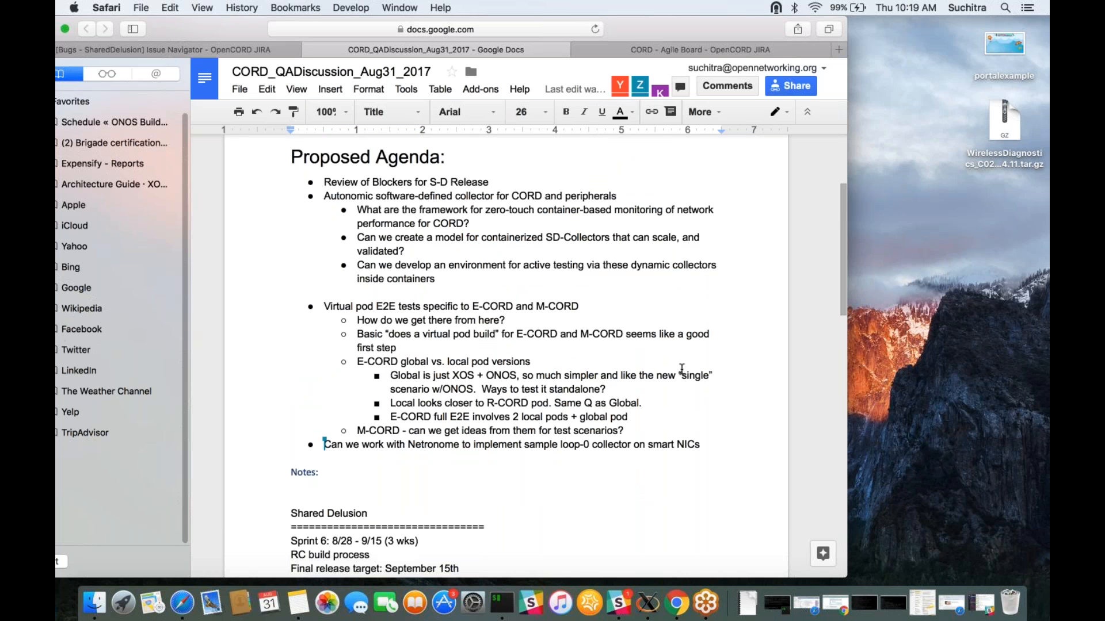
{"action": "mouse_move", "coordinate": [693, 412]}
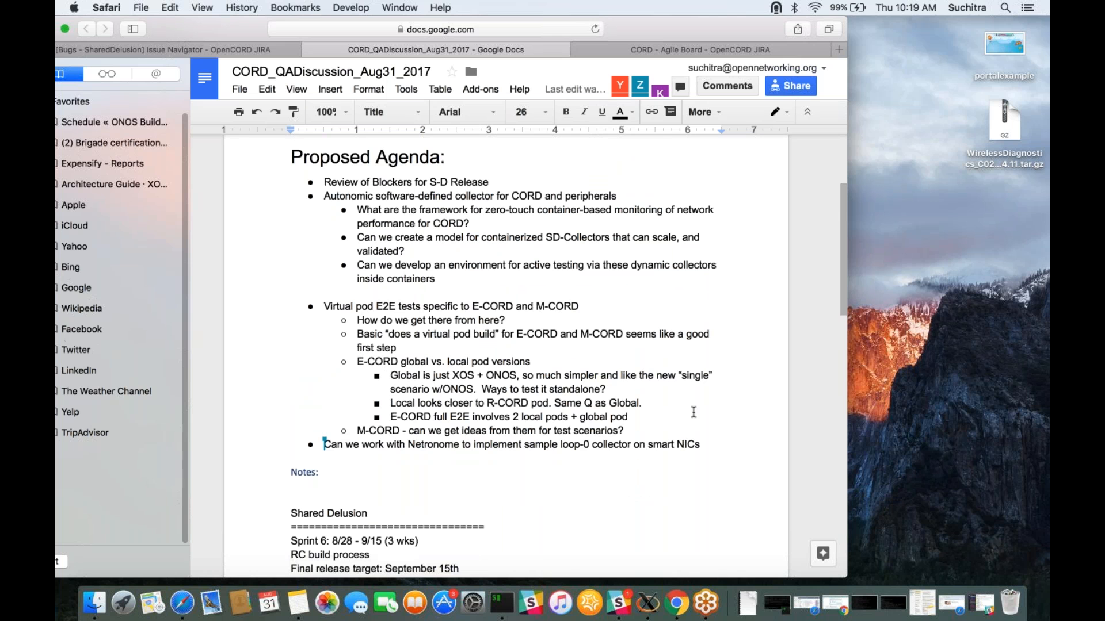
{"action": "mouse_move", "coordinate": [650, 459]}
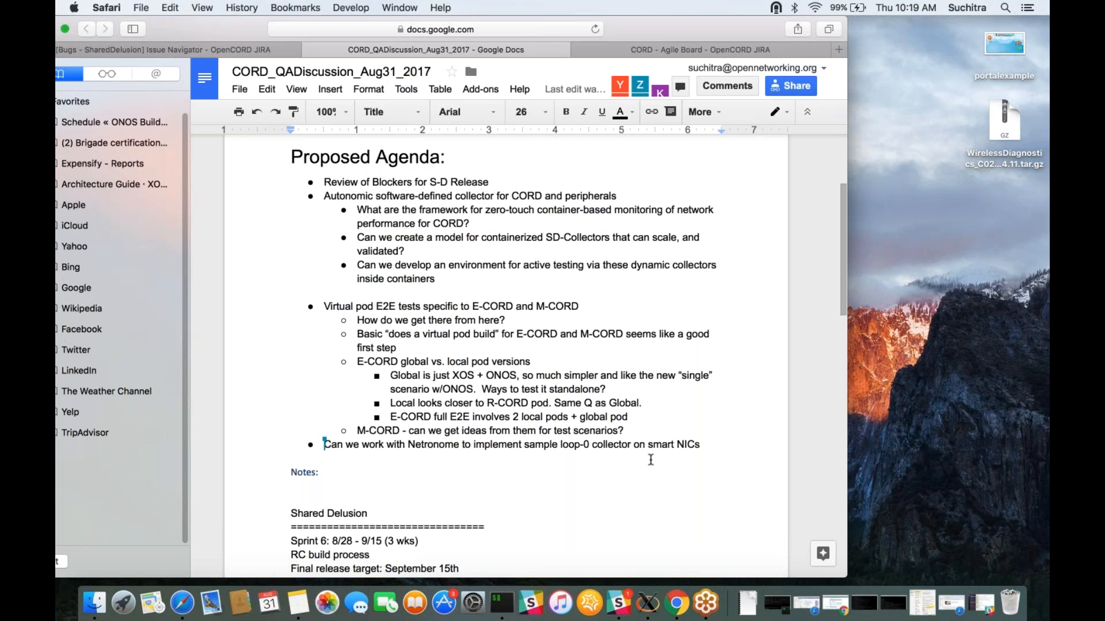